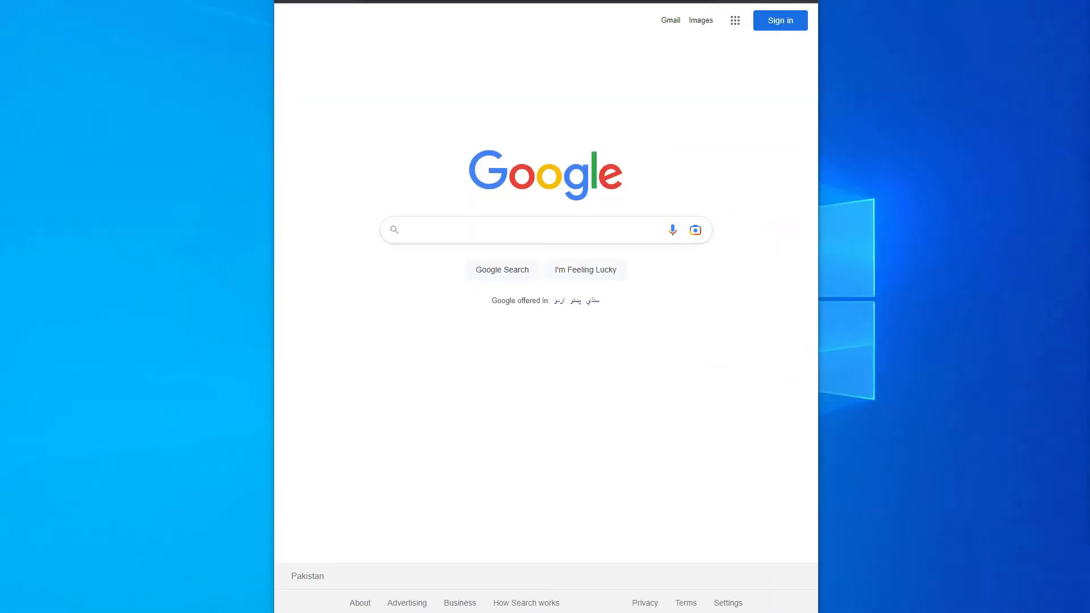
Enter 'MSI' as the search query in the Google home page search box.
left_click(522, 230)
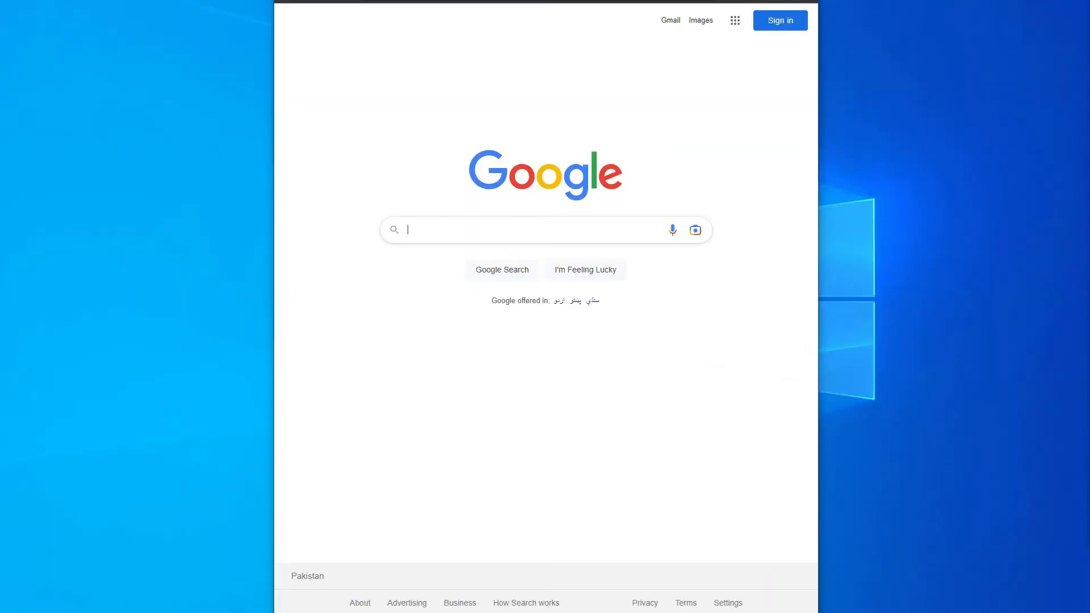
type("MSI")
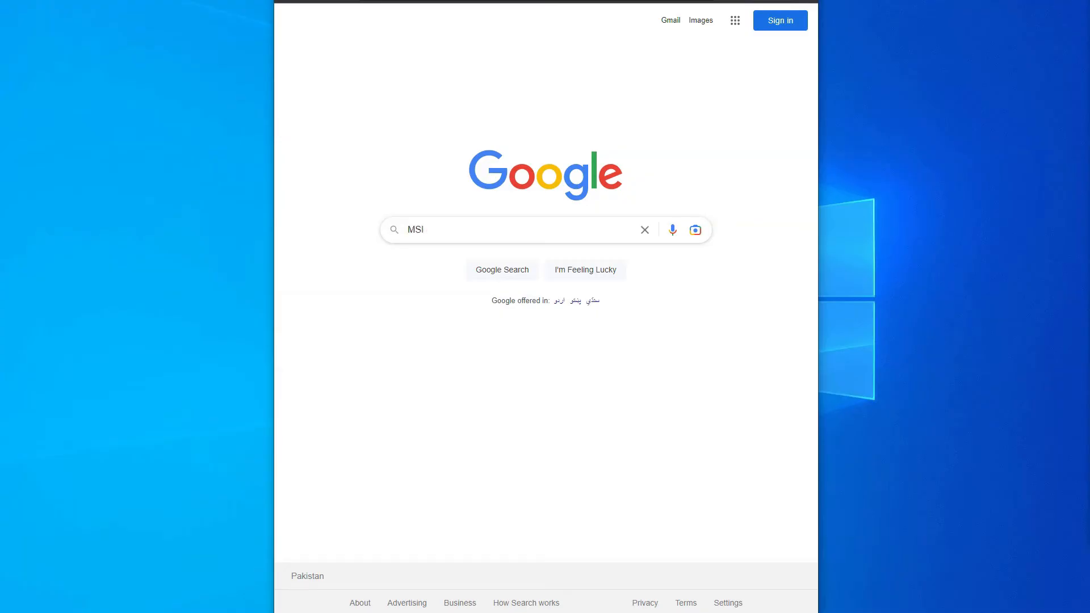